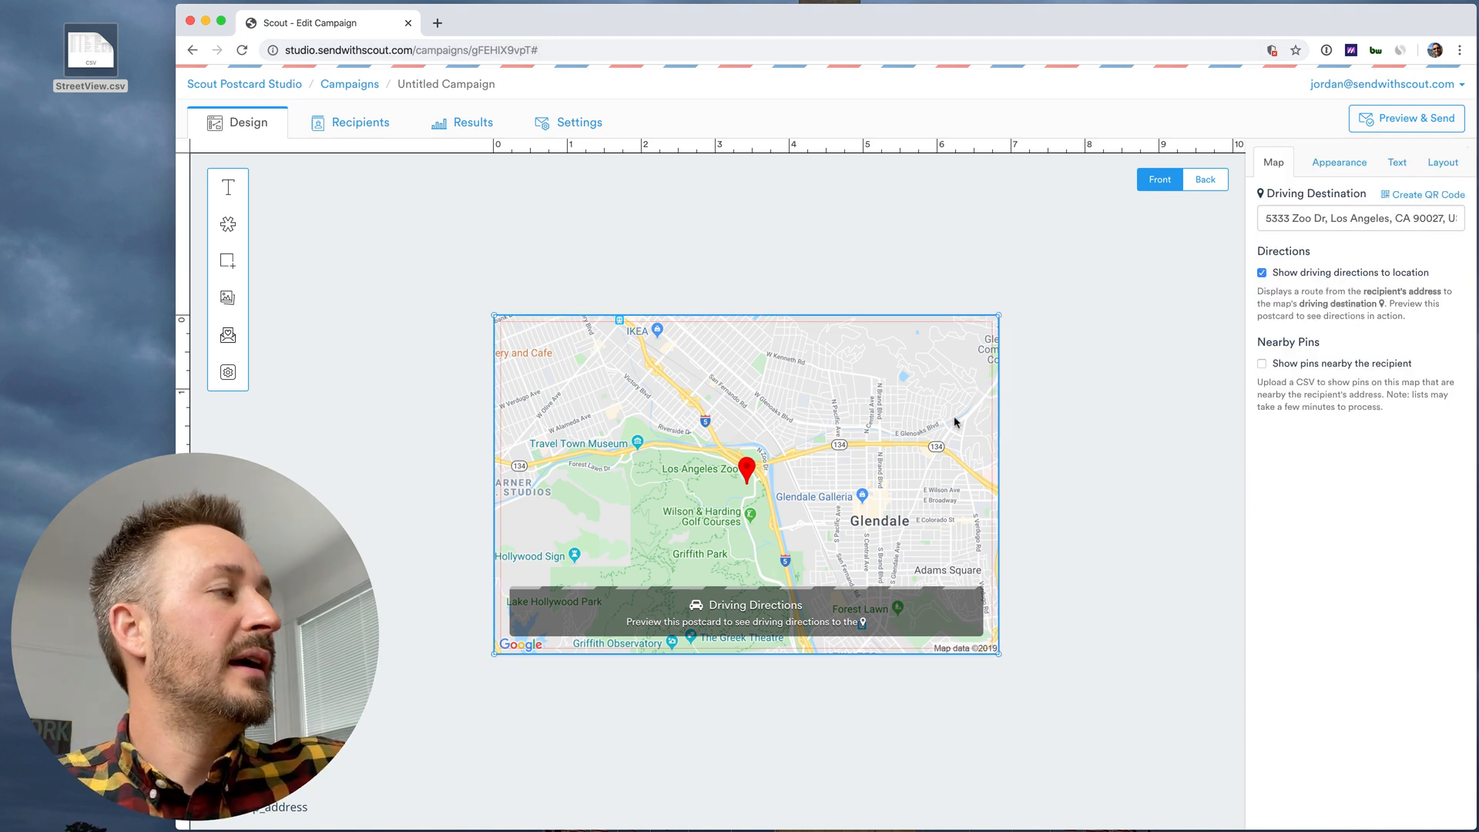
Add a Google Map element and stretch it across the whole postcard front
{"action": "left_click", "coordinate": [227, 372]}
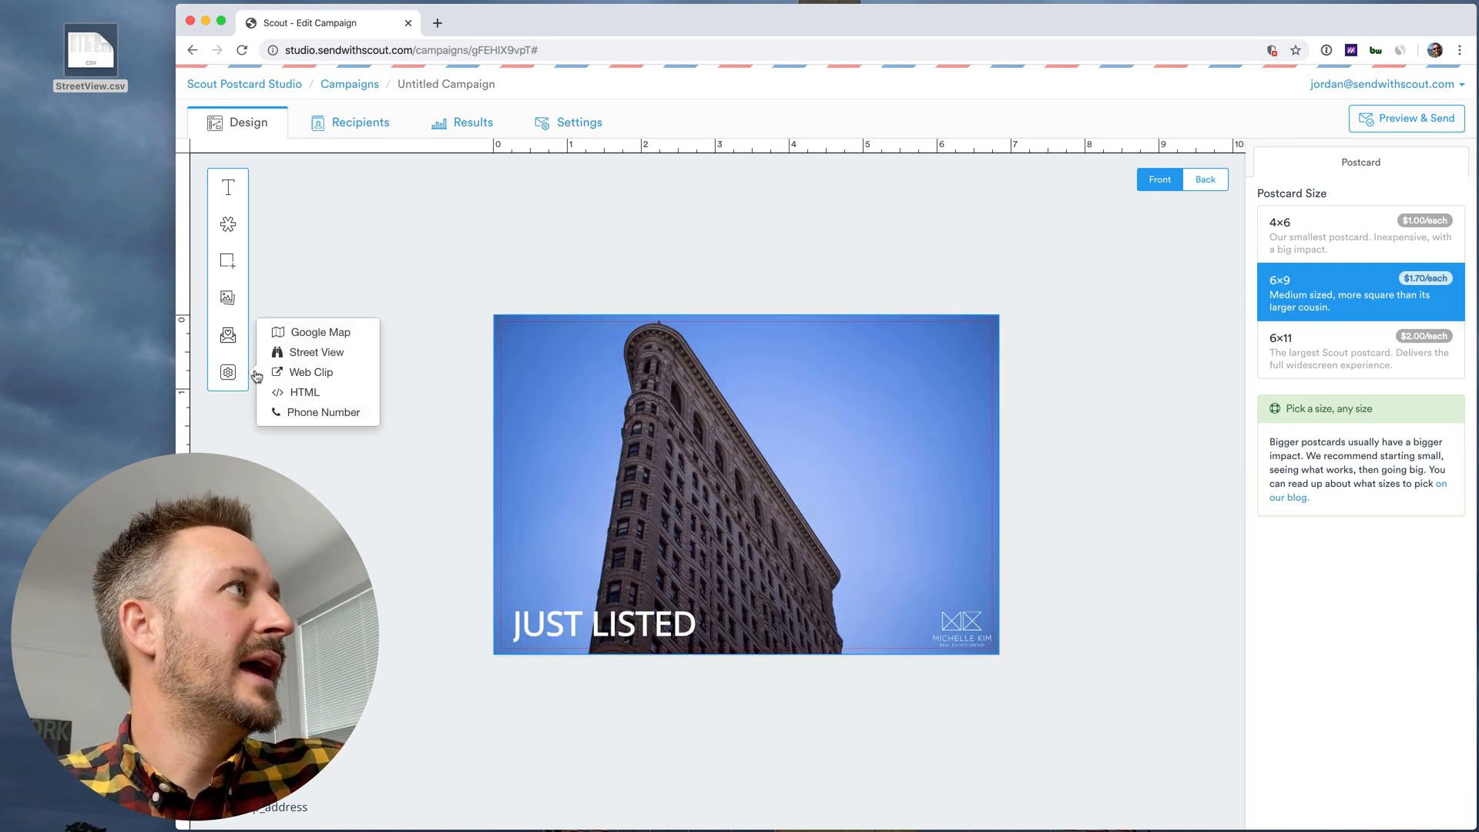
{"action": "left_click", "coordinate": [319, 331]}
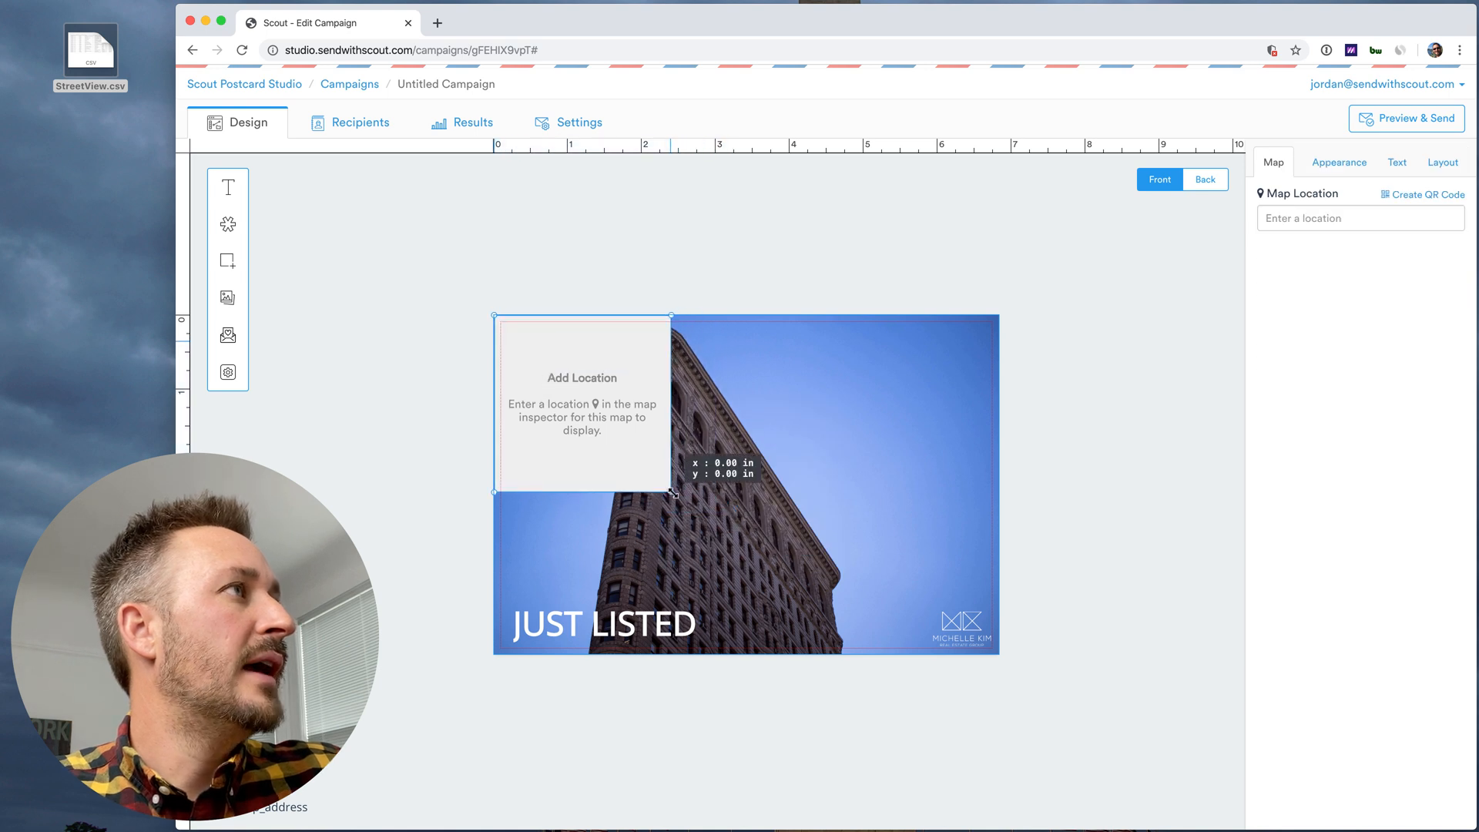
{"action": "left_click_drag", "start_coordinate": [672, 494], "coordinate": [1004, 659]}
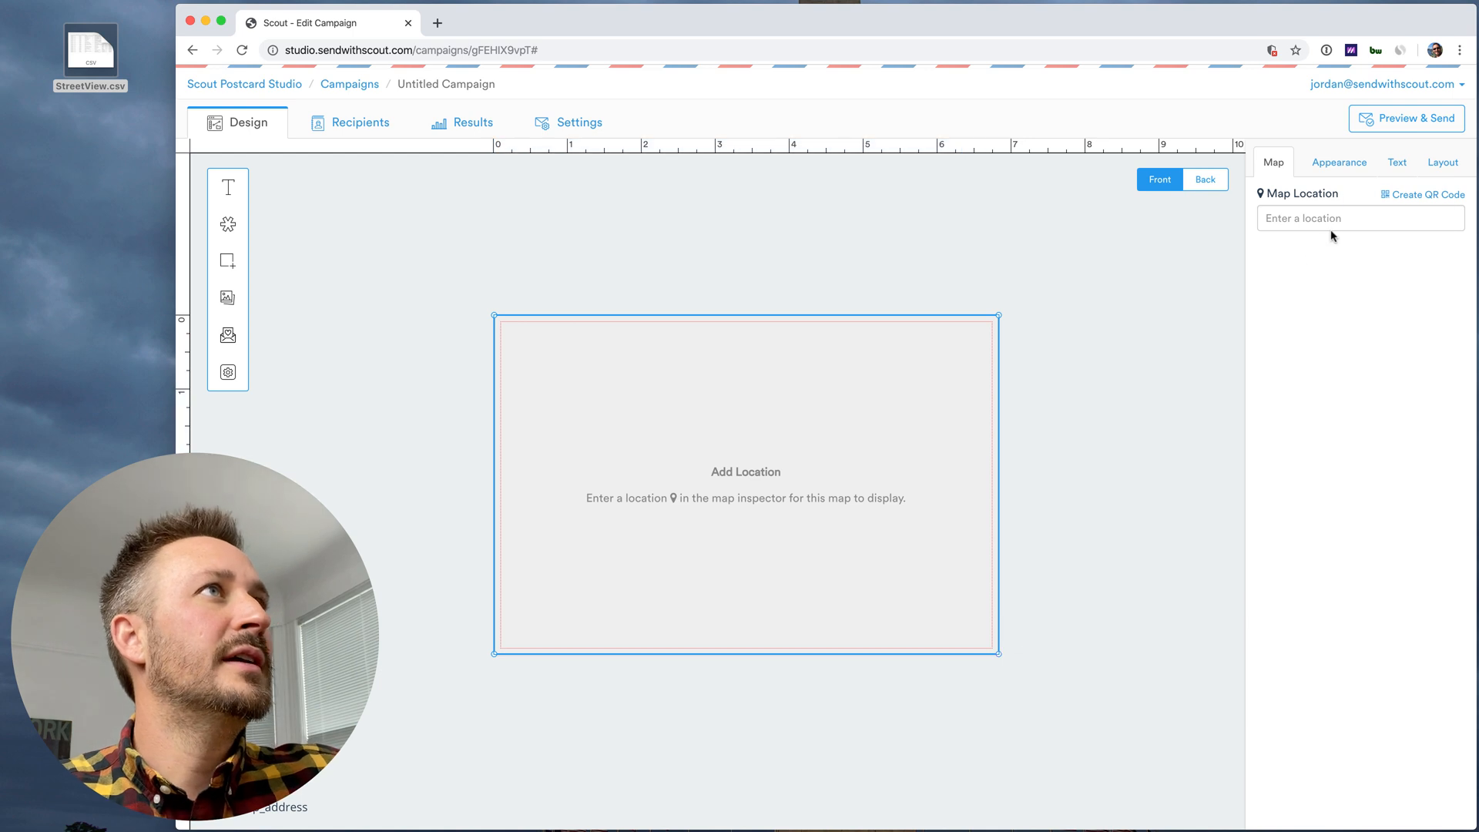
Set the map location to Los Angeles Zoo by searching 'LA zoo'
{"action": "left_click", "coordinate": [1361, 218]}
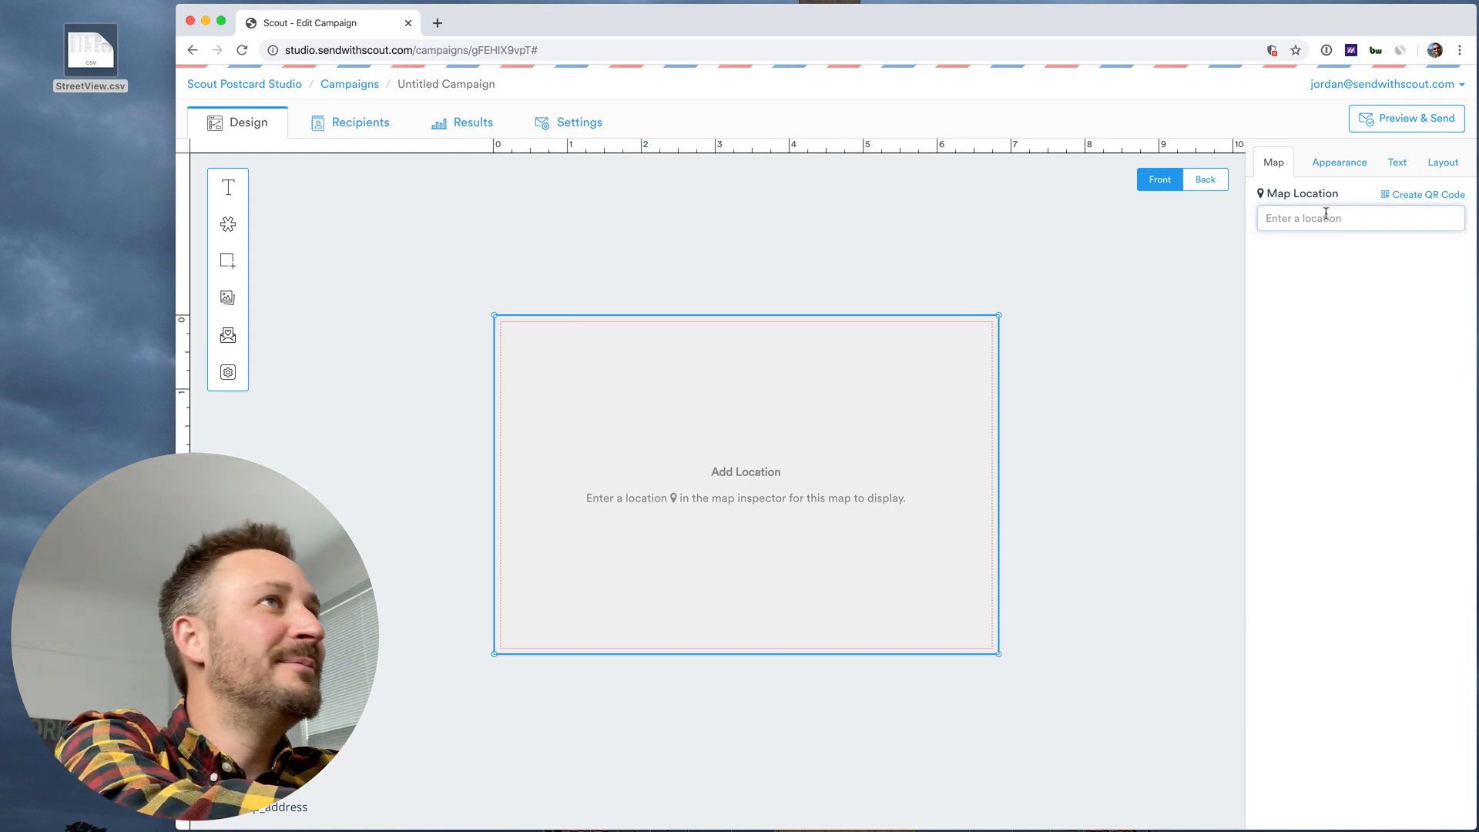
{"action": "type", "text": "LA zoo"}
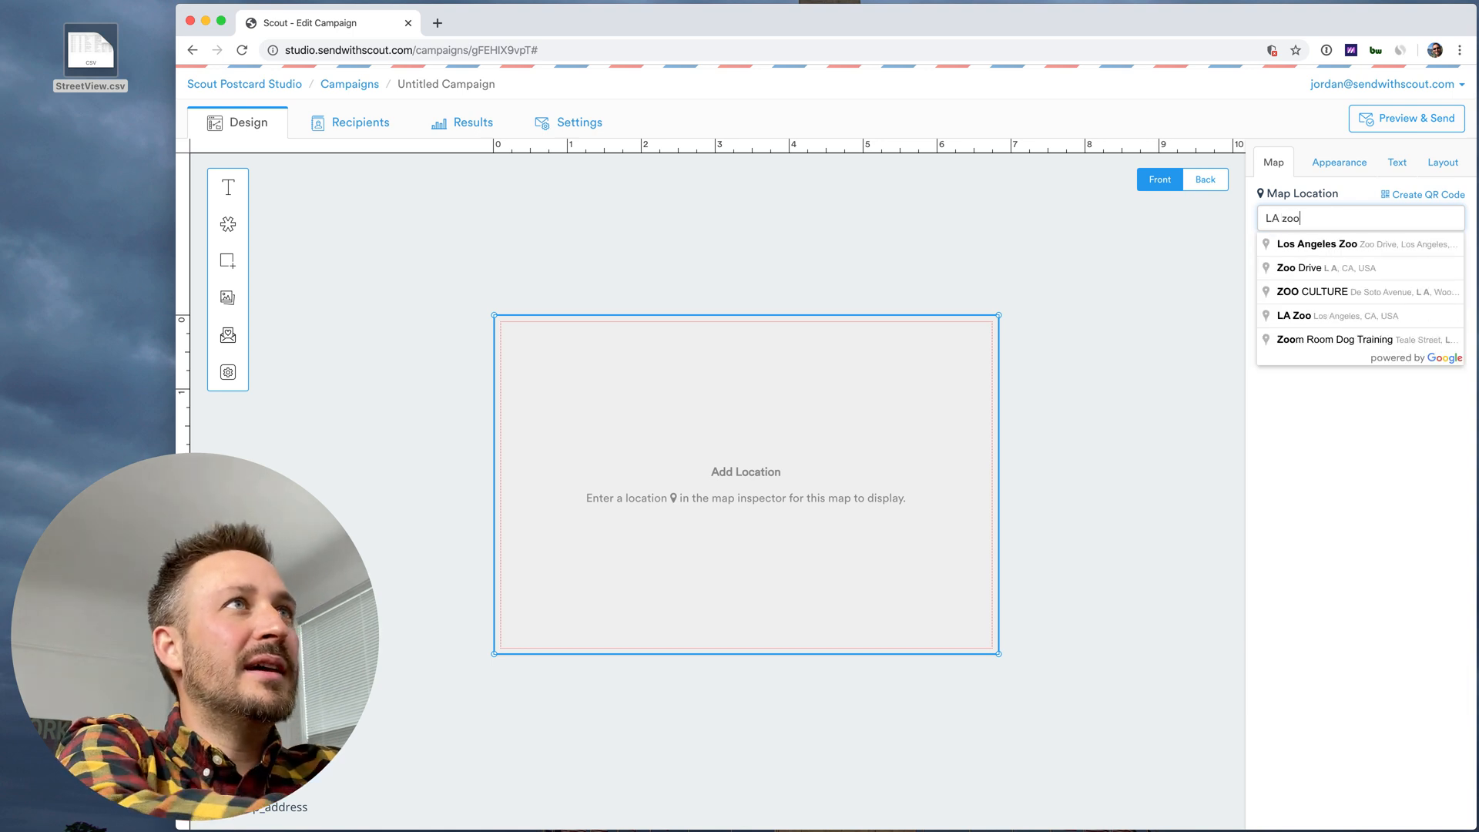
{"action": "left_click", "coordinate": [1322, 244]}
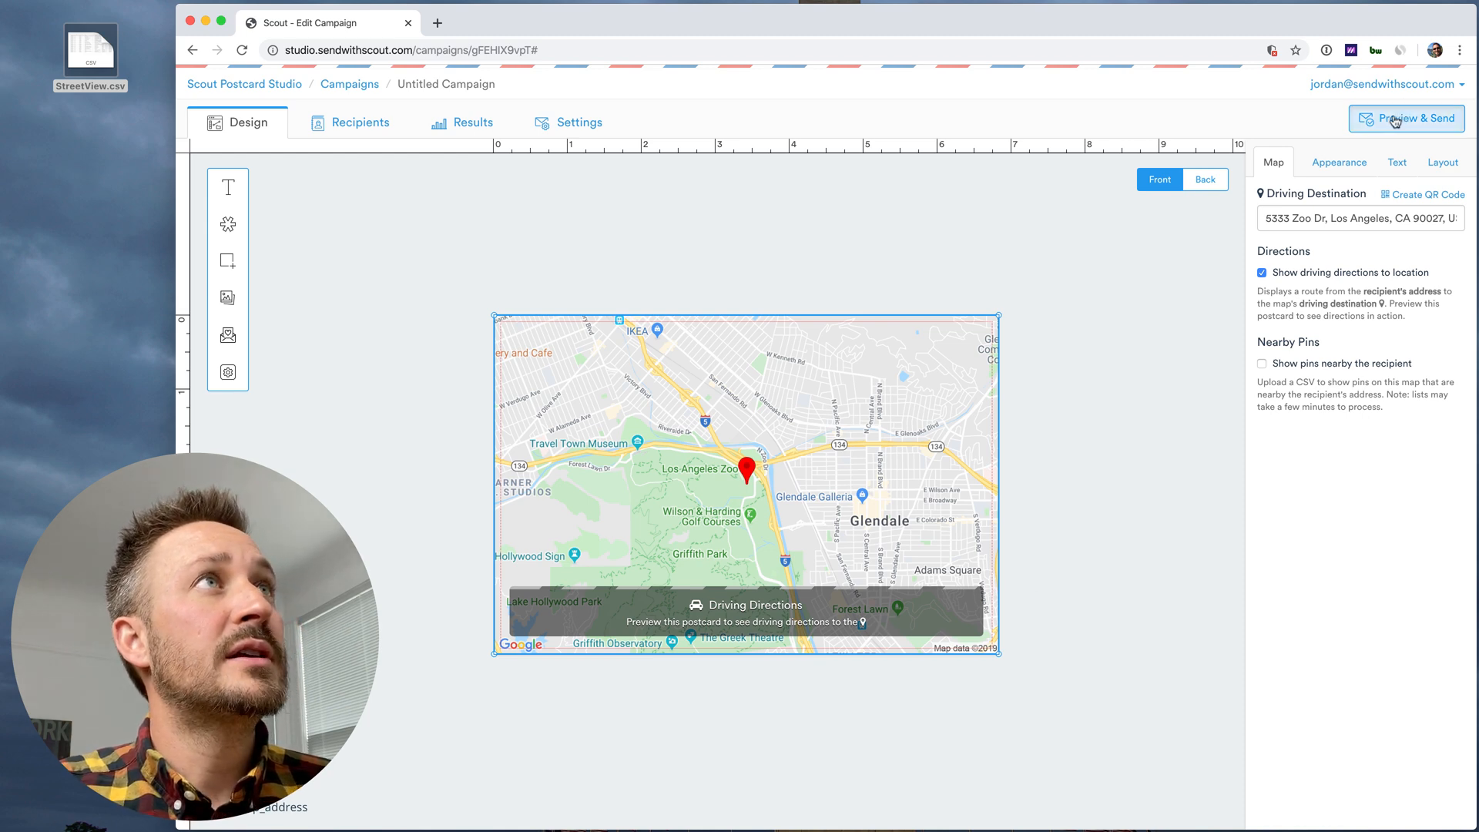
{"action": "left_click", "coordinate": [1406, 118]}
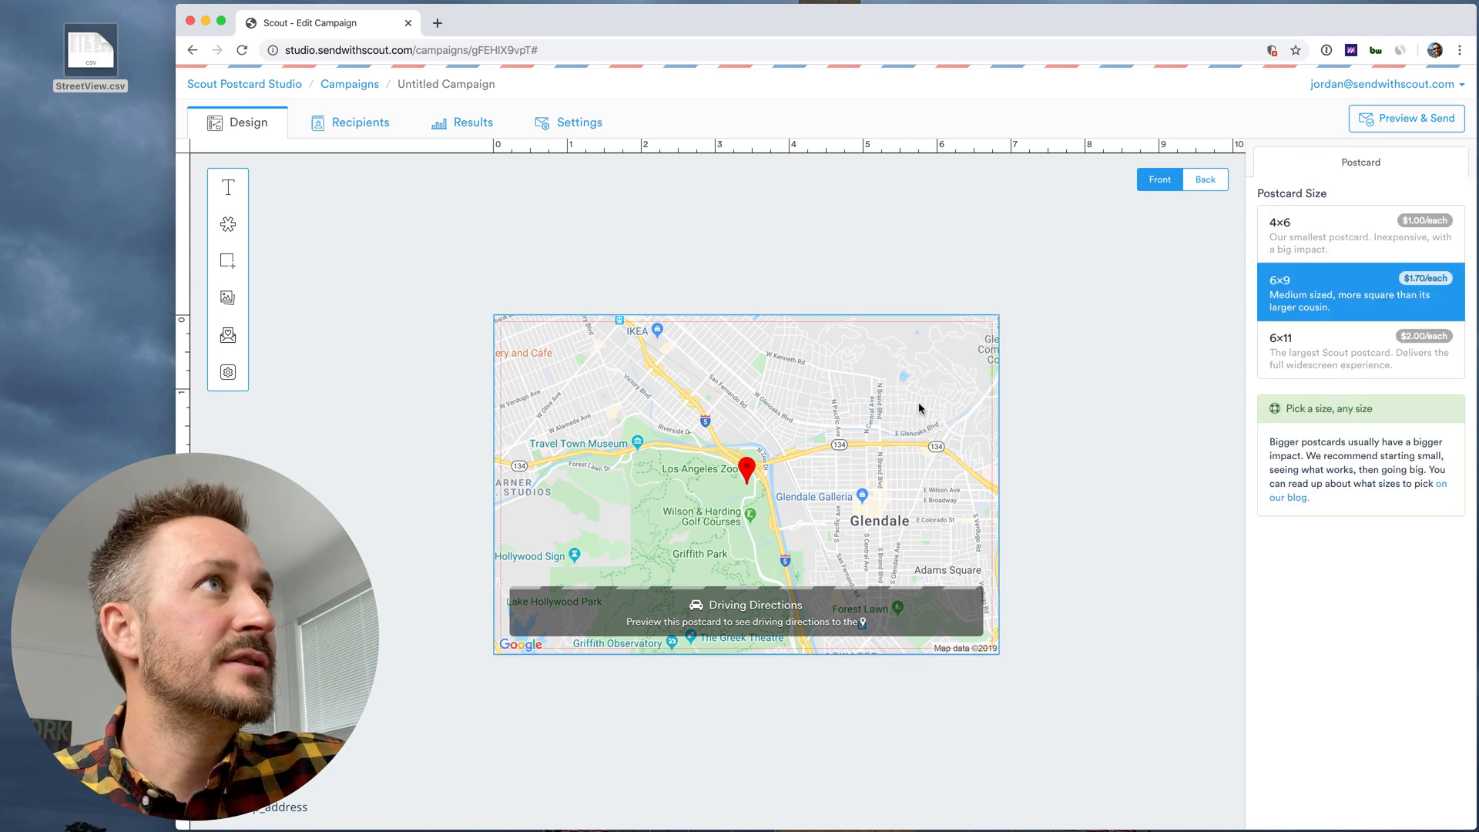
Delete the Google Map element from the postcard front
{"action": "left_click", "coordinate": [745, 481]}
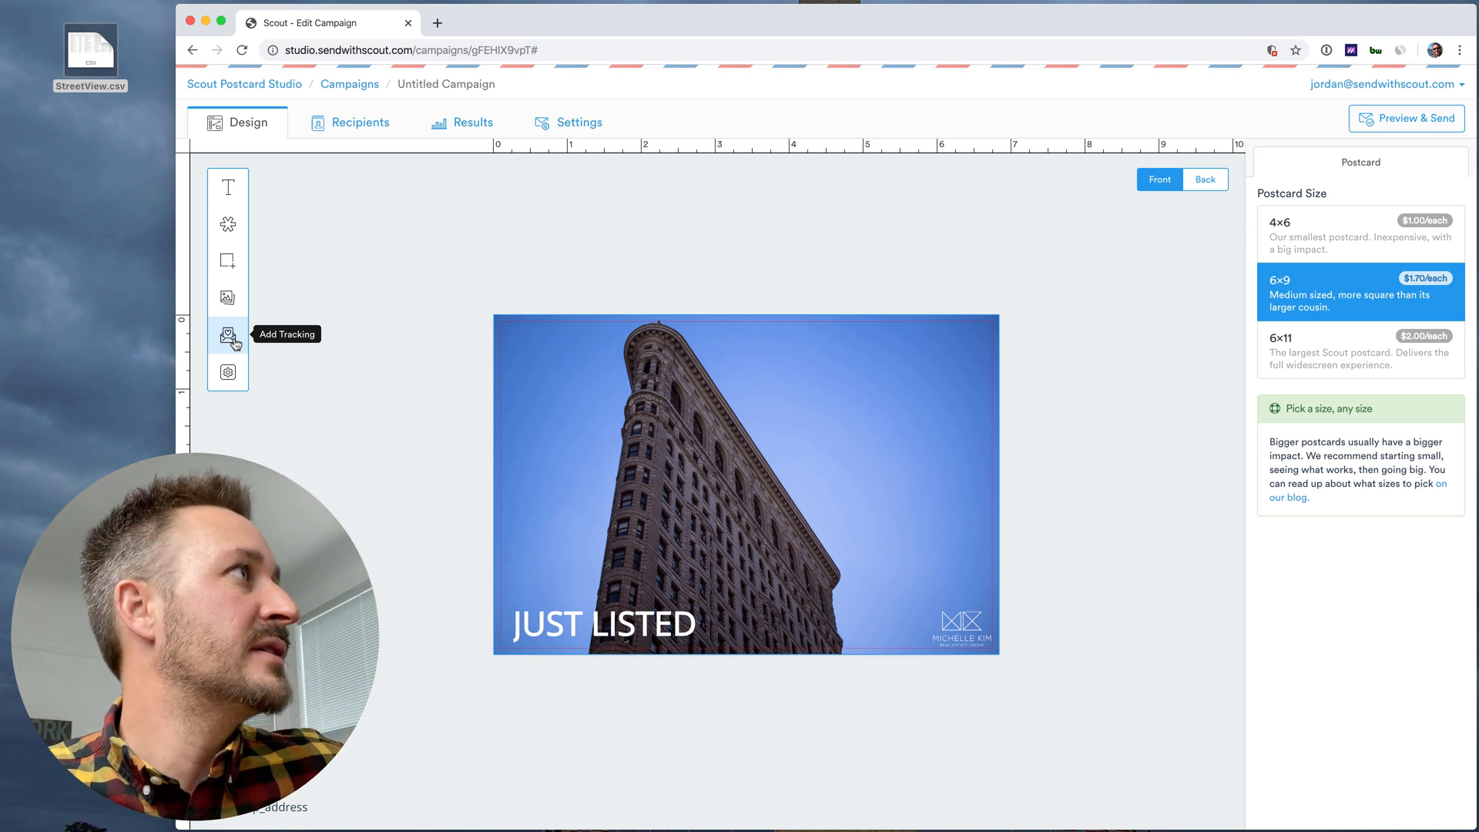
{"action": "mouse_move", "coordinate": [227, 371]}
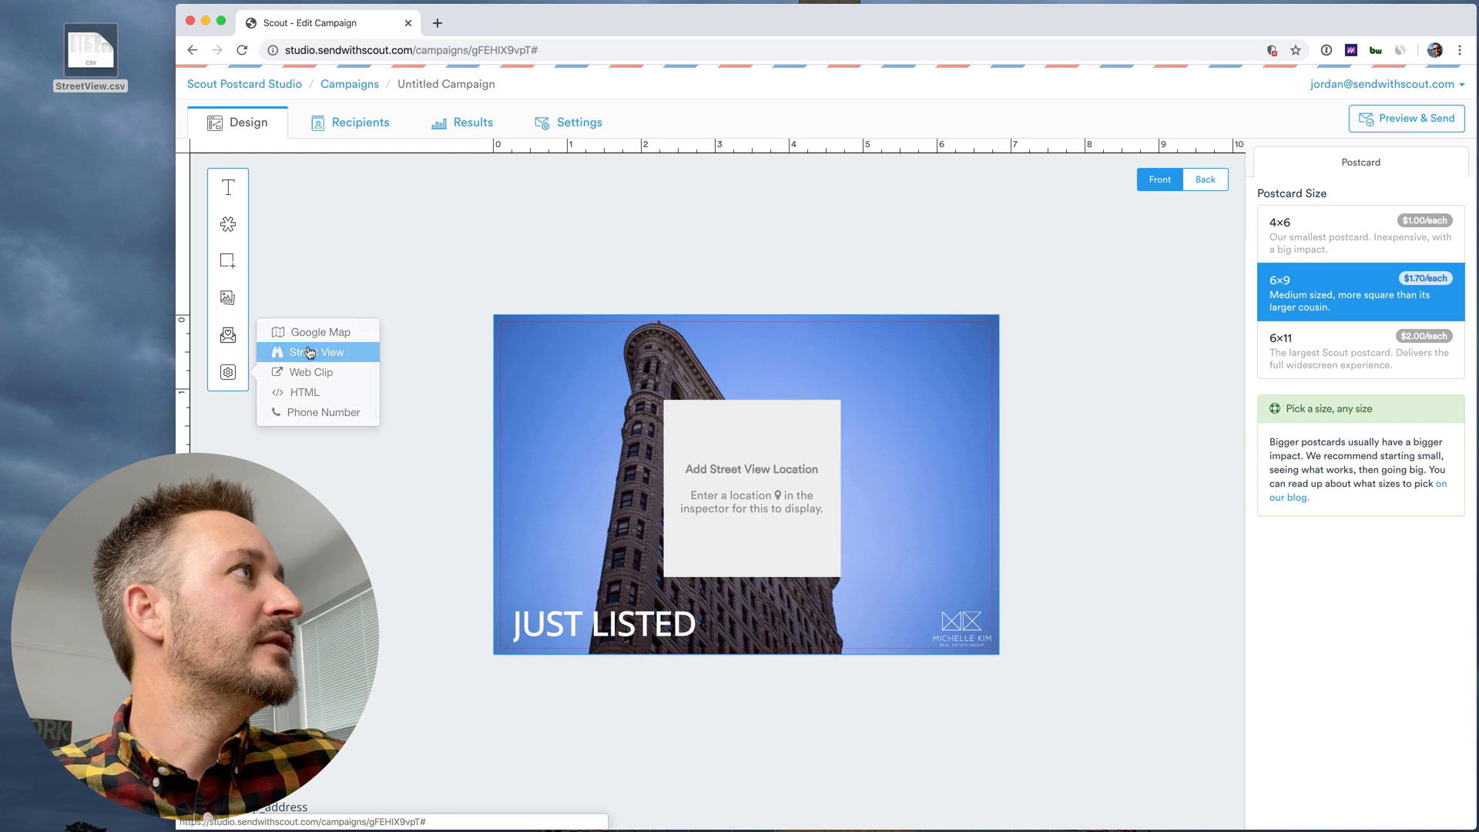
Add a Street View element from the widgets menu to the postcard
{"action": "left_click", "coordinate": [319, 352]}
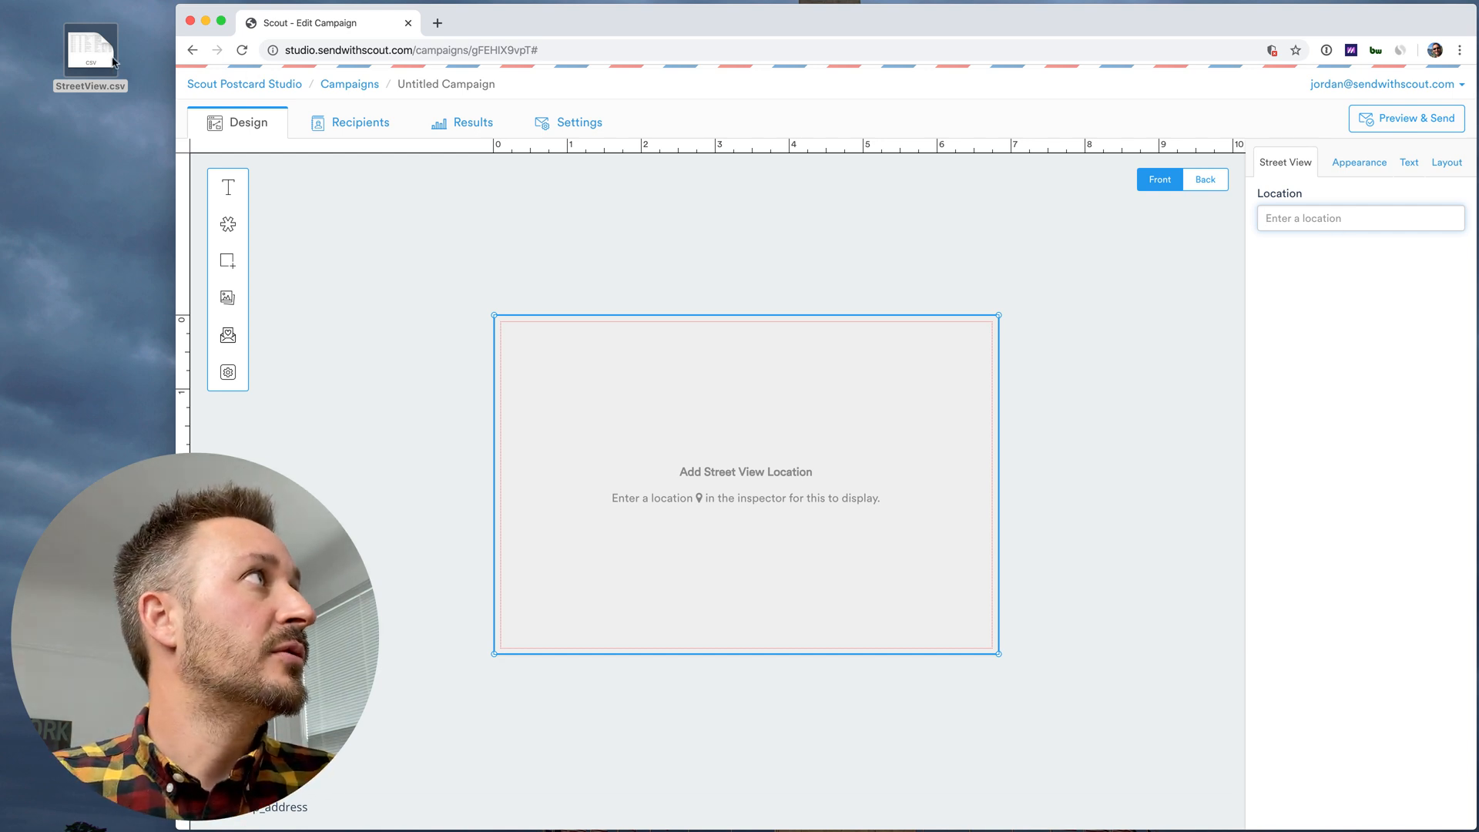
Open StreetView.csv in Excel and use its {{scout_map_address}} column as the Street View location
{"action": "double_click", "coordinate": [91, 47]}
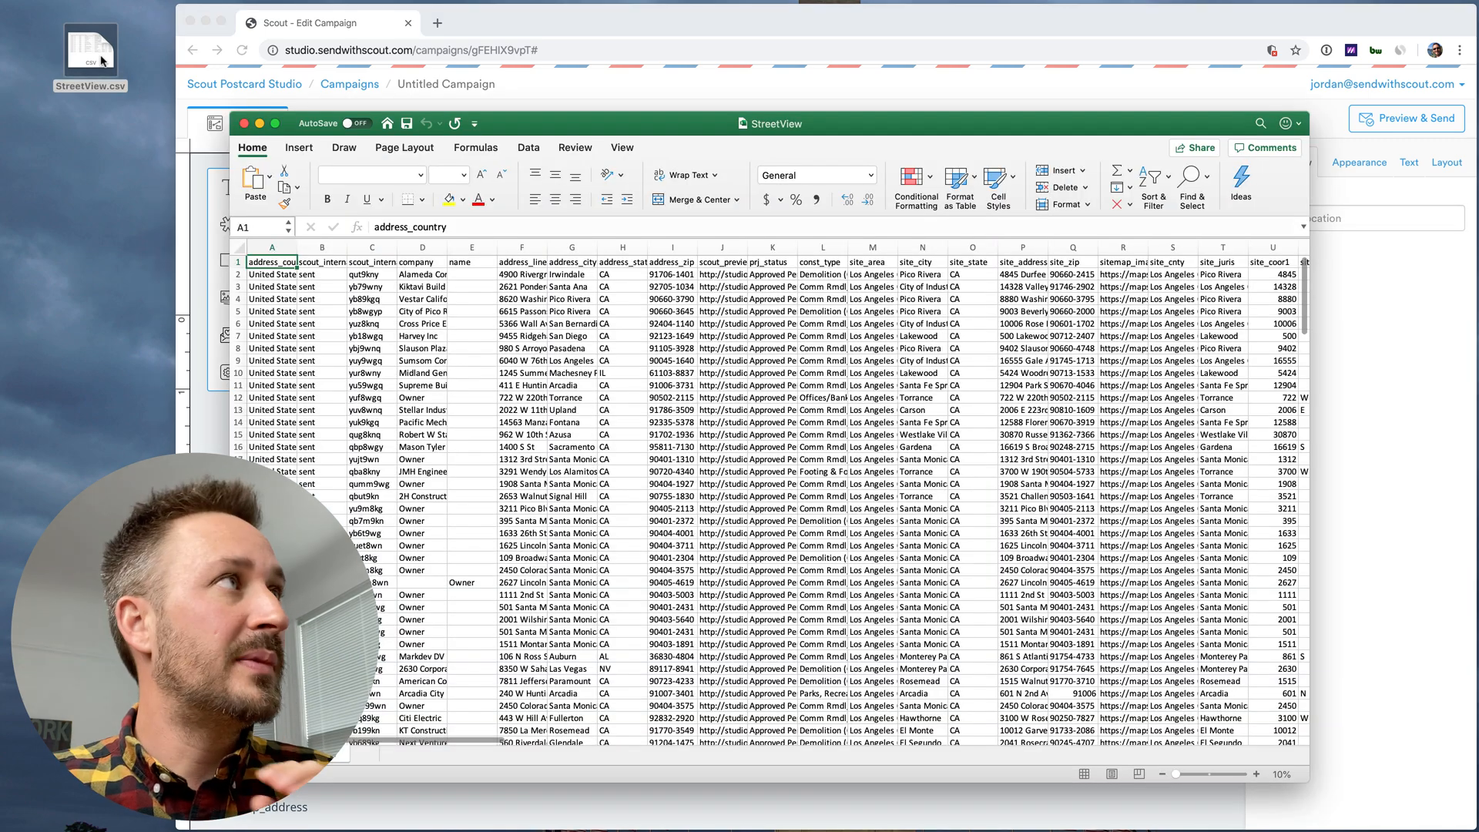
{"action": "left_click", "coordinate": [1122, 285]}
{"action": "type", "text": "{{scout_map_address}}"}
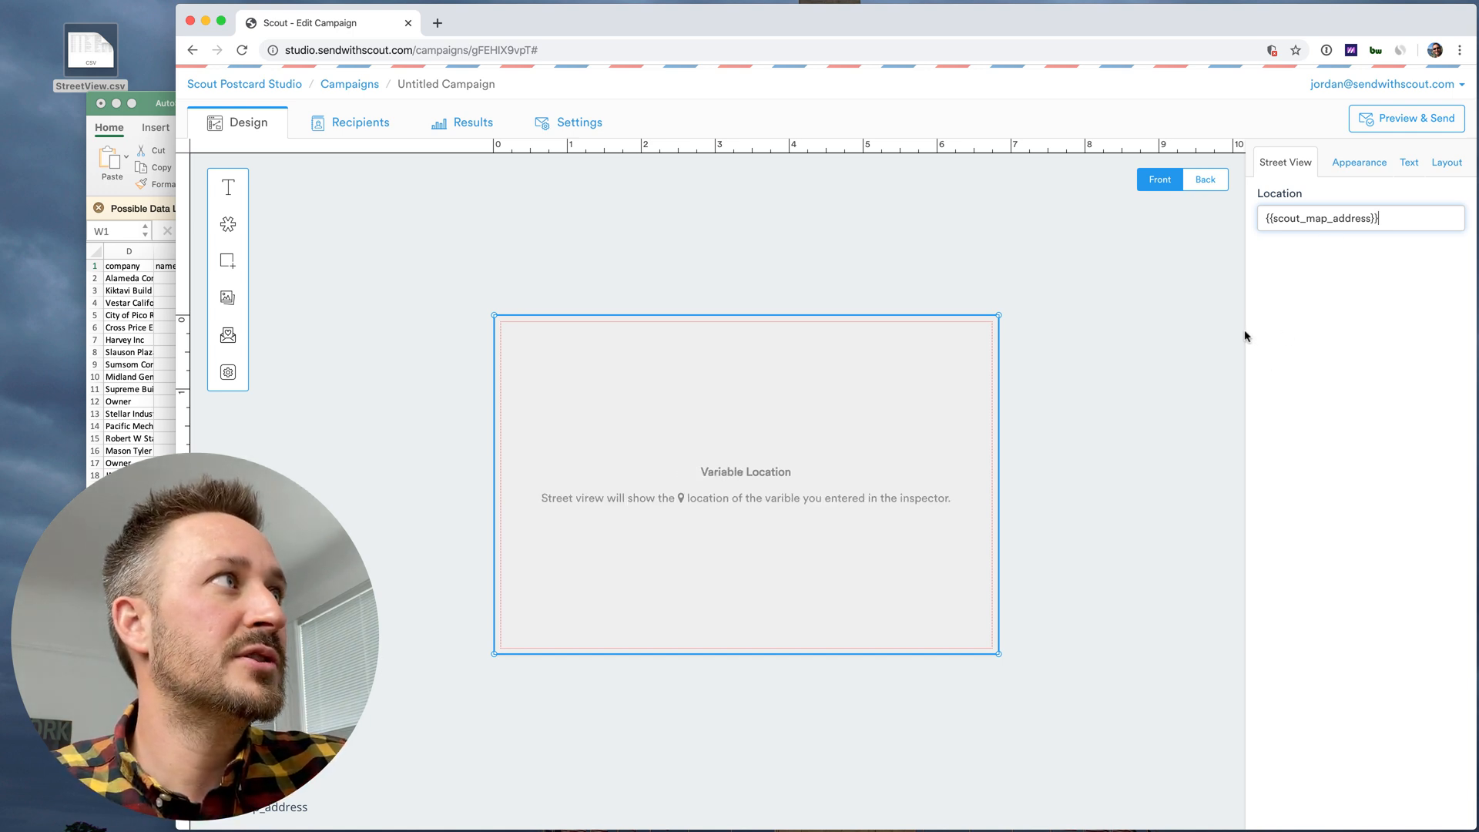
{"action": "mouse_move", "coordinate": [739, 458]}
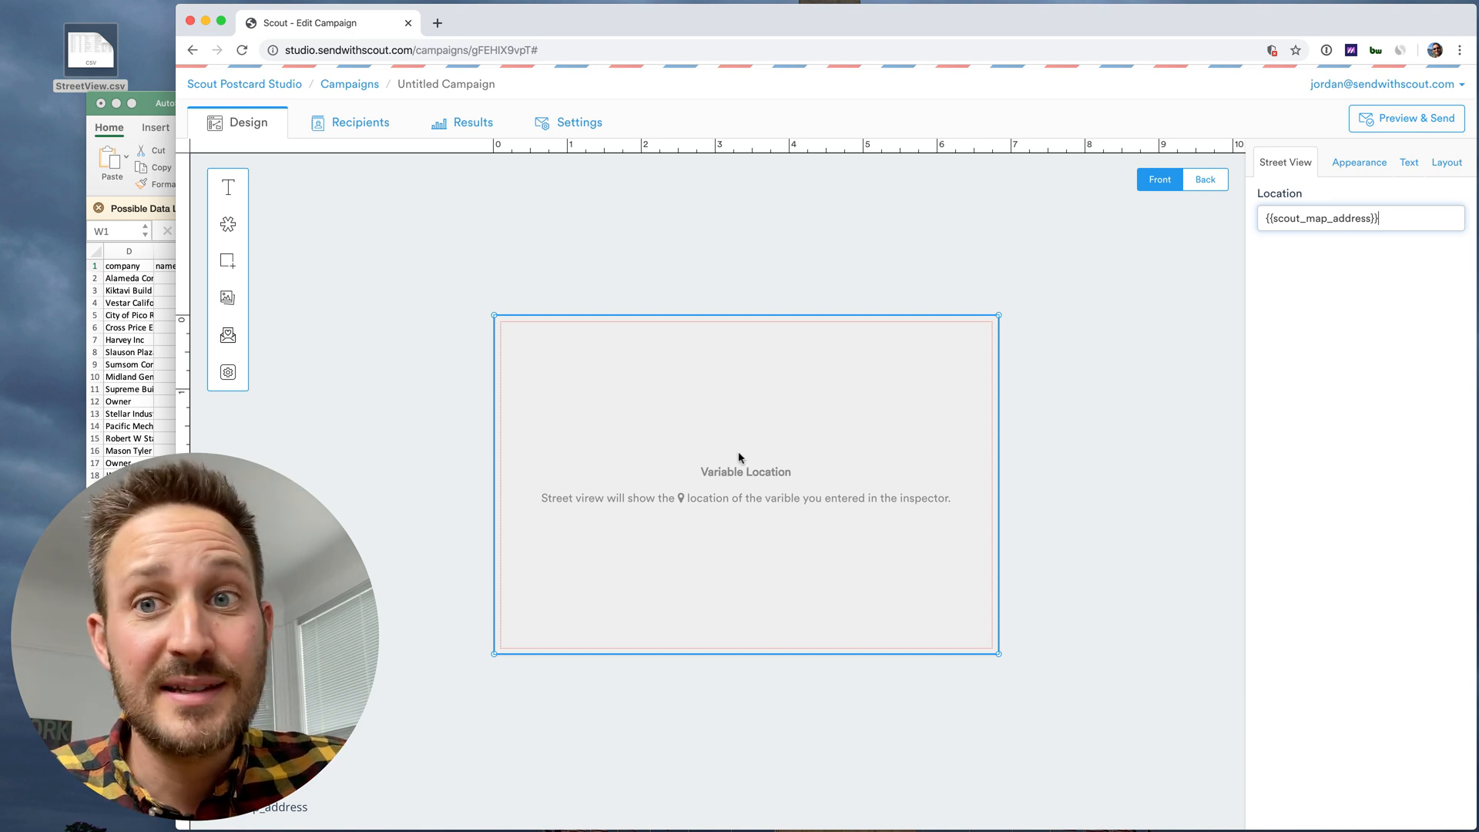
{"action": "mouse_move", "coordinate": [1054, 297]}
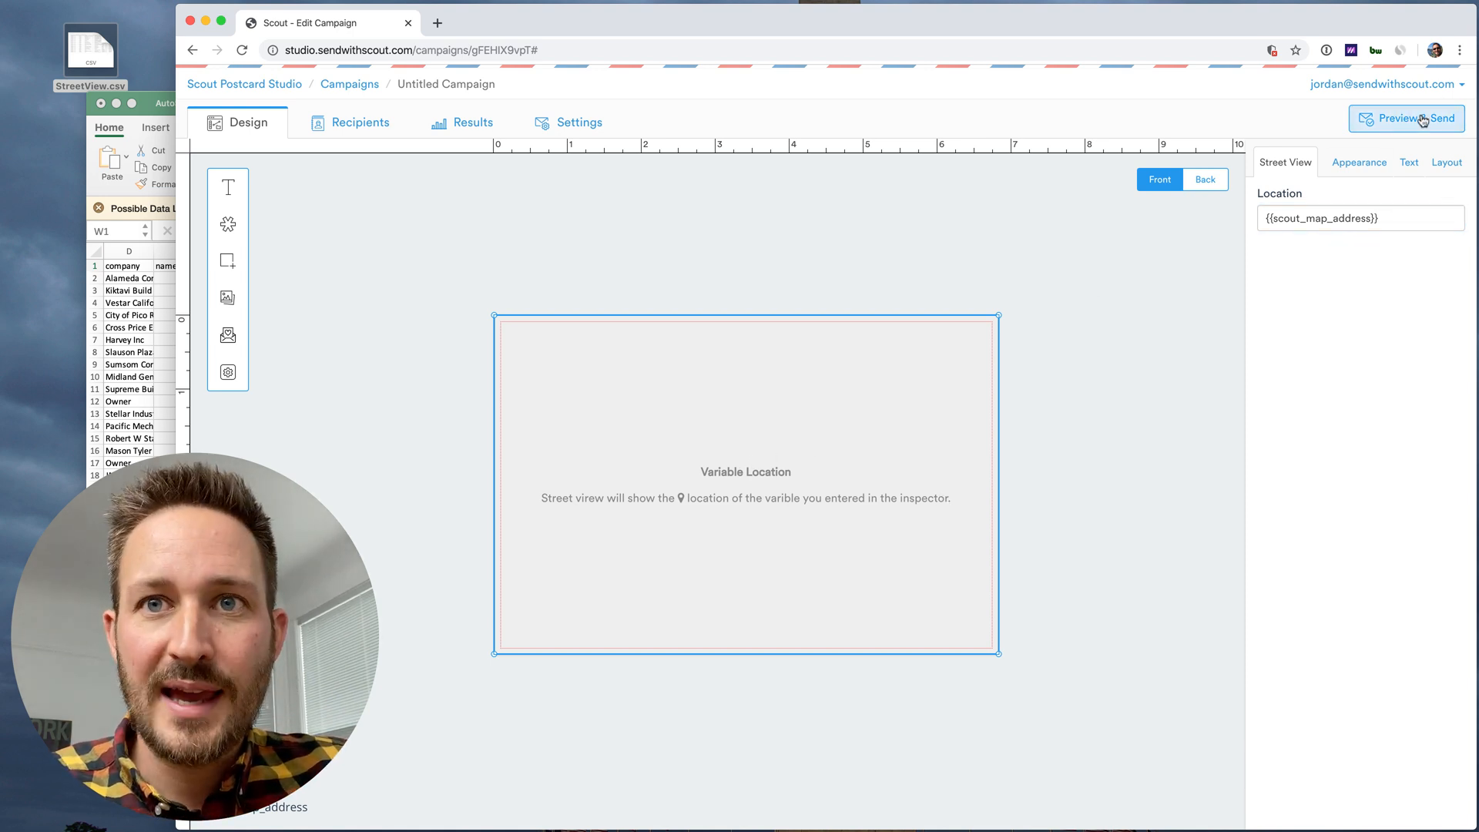
Preview the postcard with recipient data, exit, then preview it again
{"action": "left_click", "coordinate": [1406, 118]}
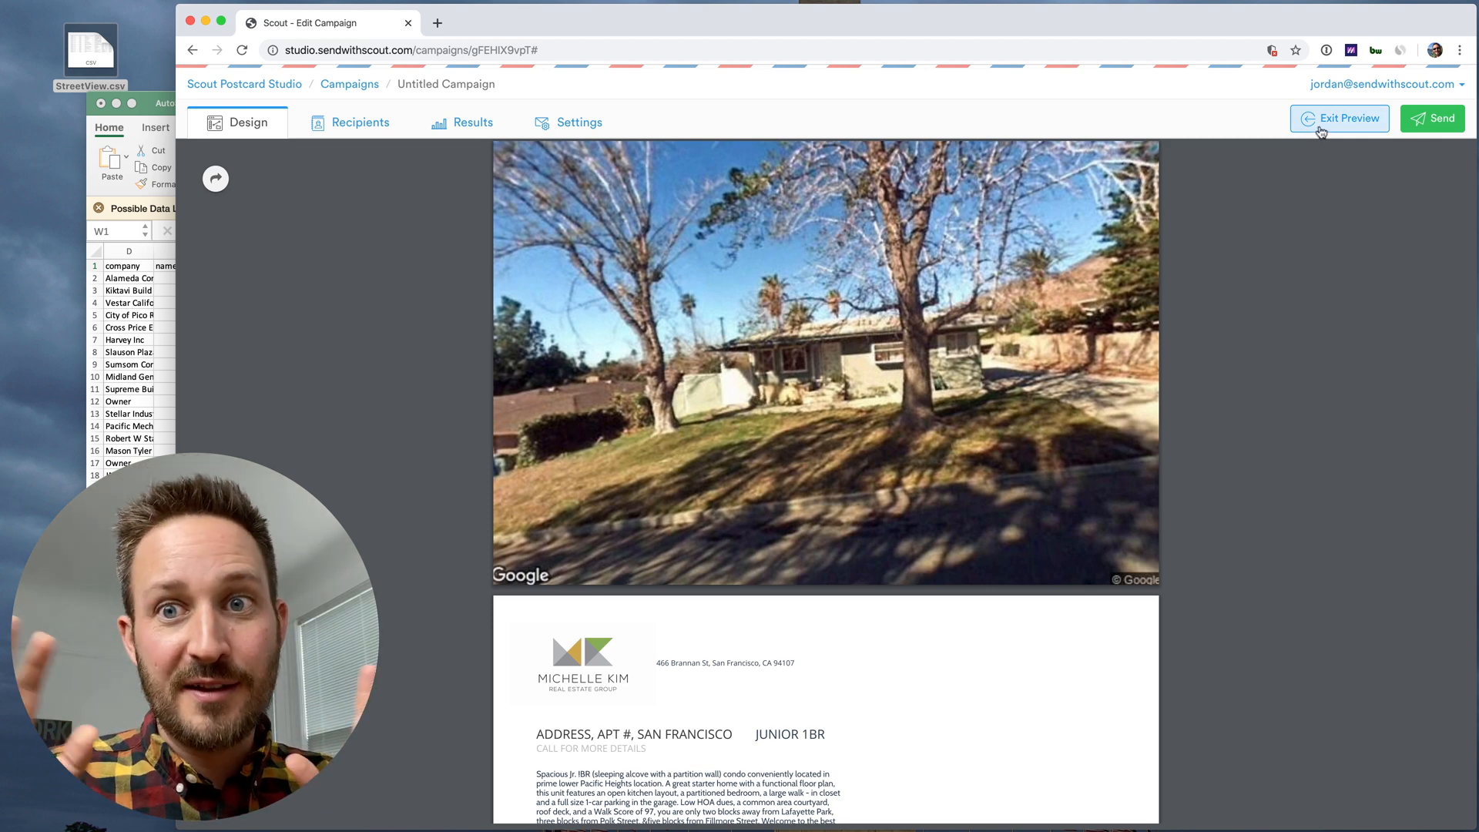
{"action": "left_click", "coordinate": [1339, 118]}
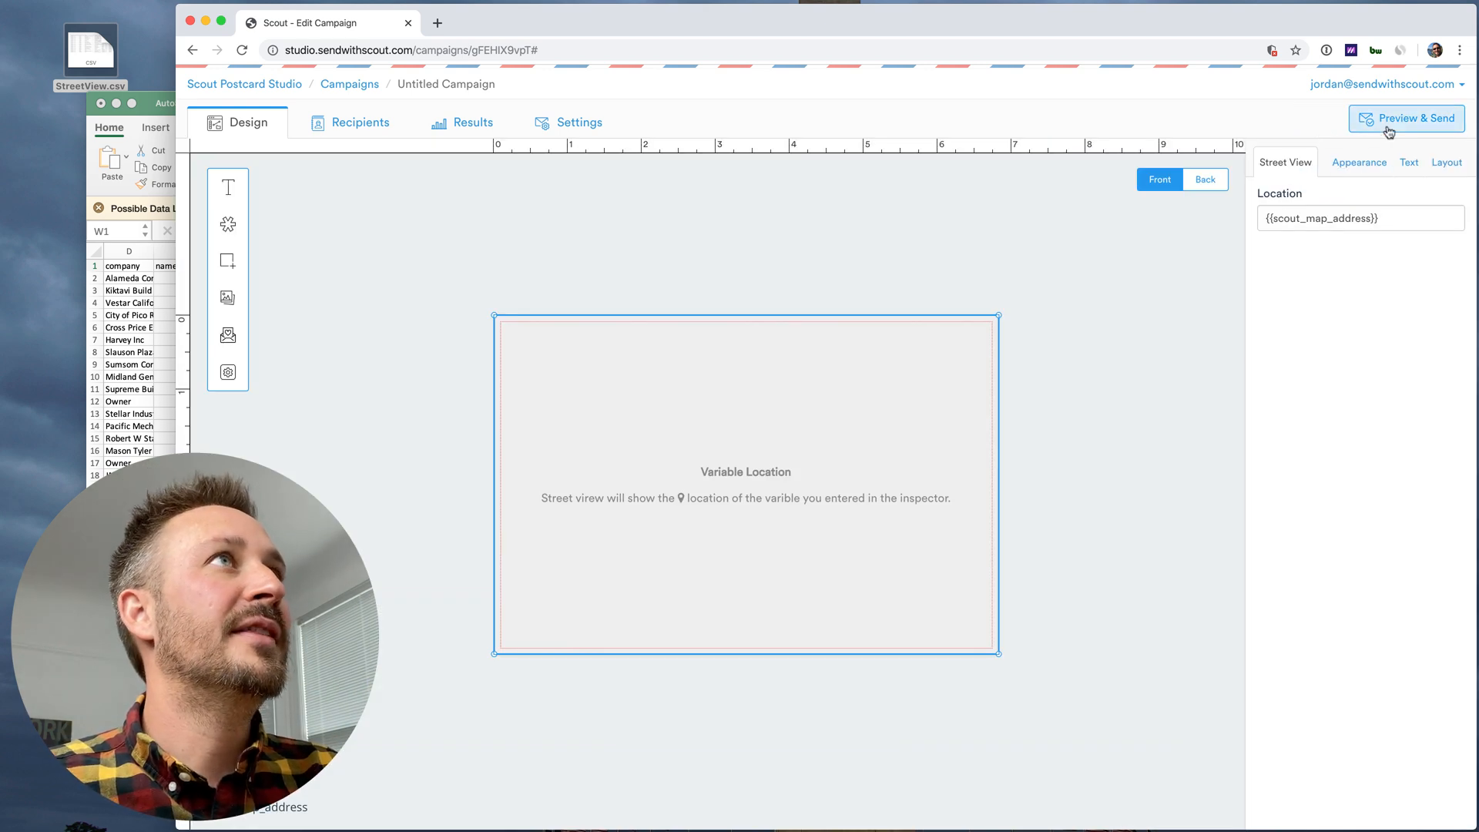
{"action": "mouse_move", "coordinate": [1171, 400]}
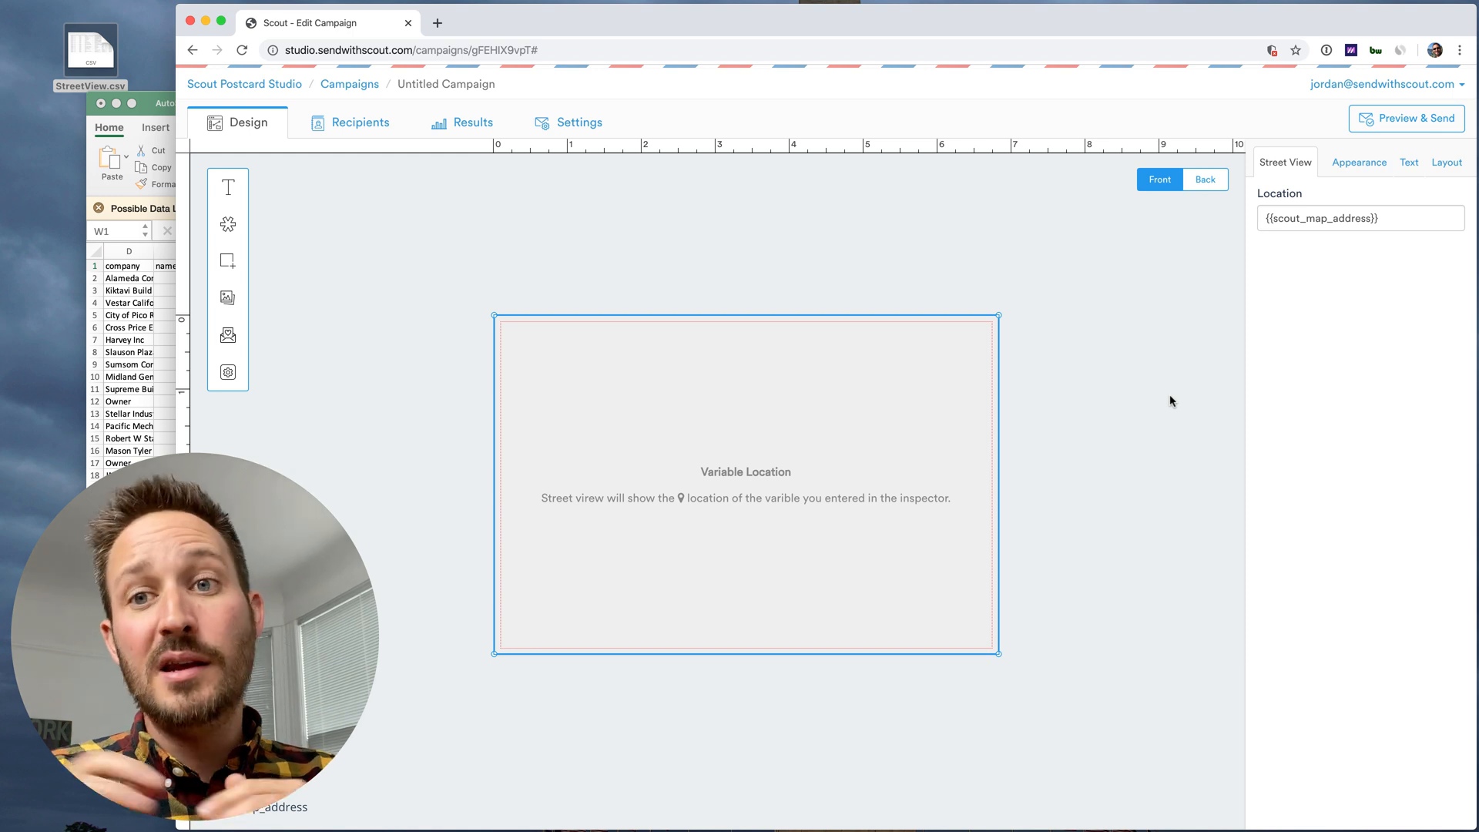
{"action": "left_click", "coordinate": [1406, 118]}
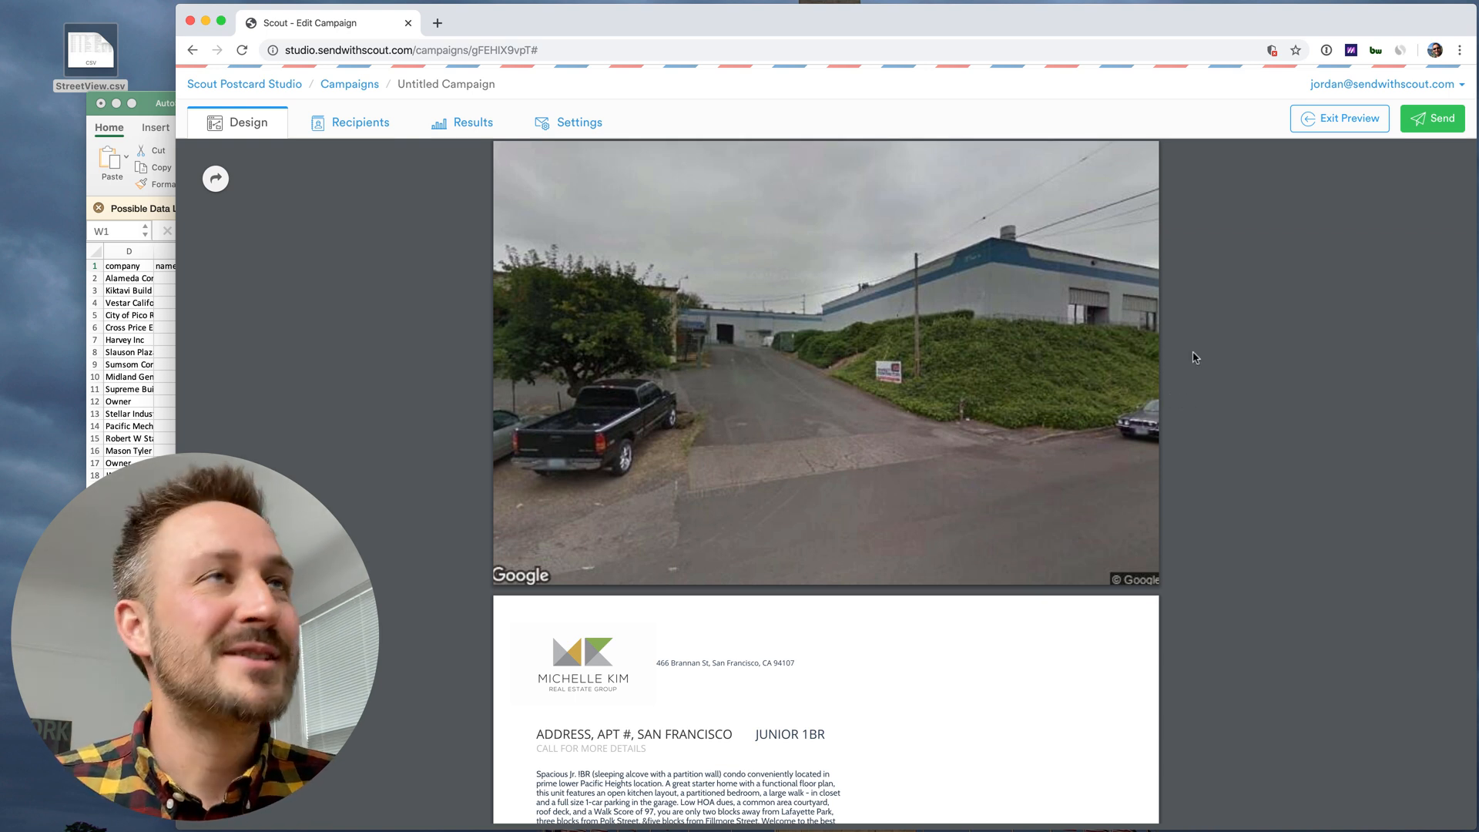
Exit the preview, browse the Recipients list, and preview one recipient's postcard
{"action": "left_click", "coordinate": [1339, 118]}
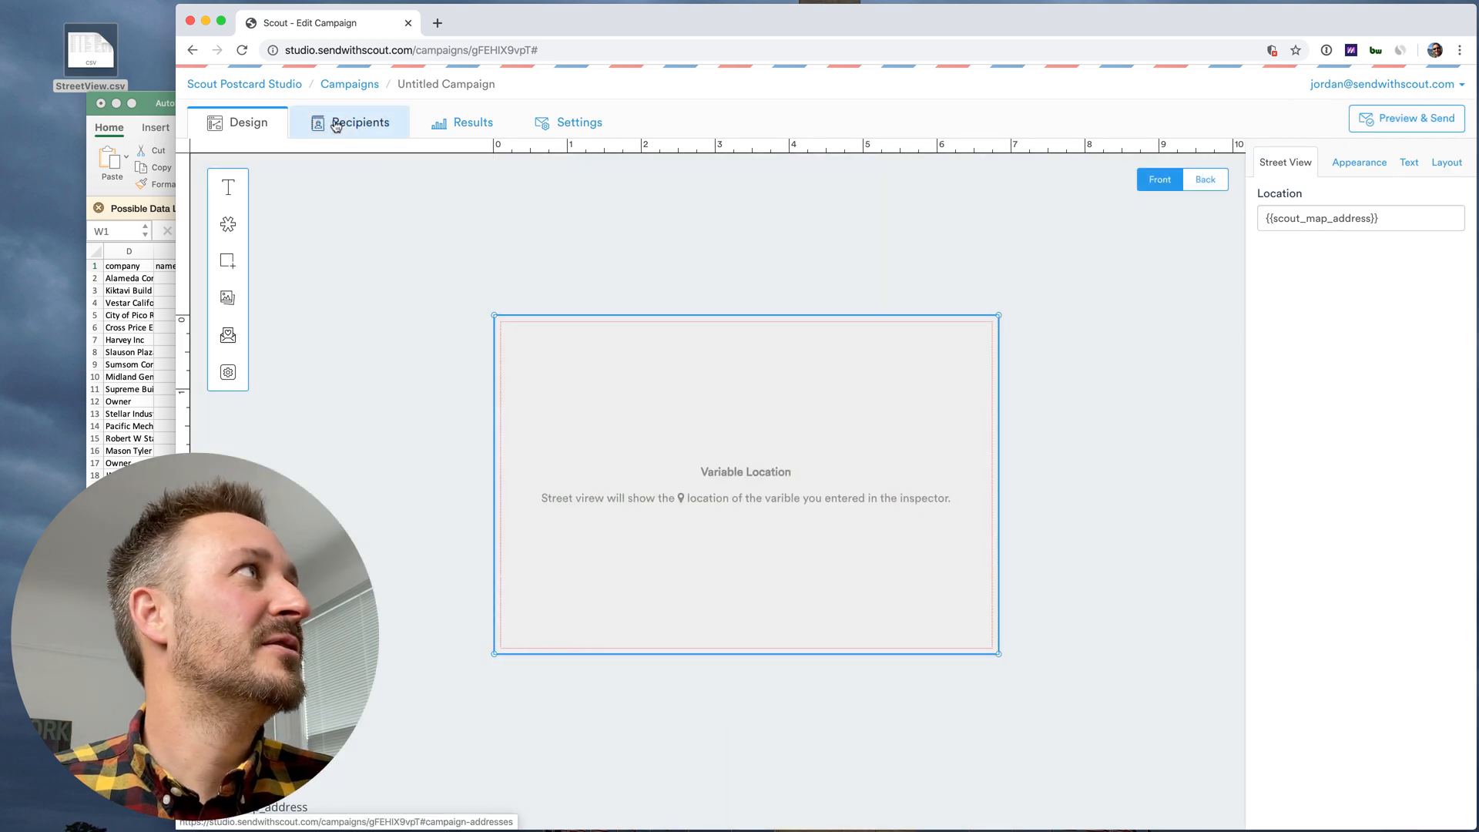
{"action": "left_click", "coordinate": [358, 123]}
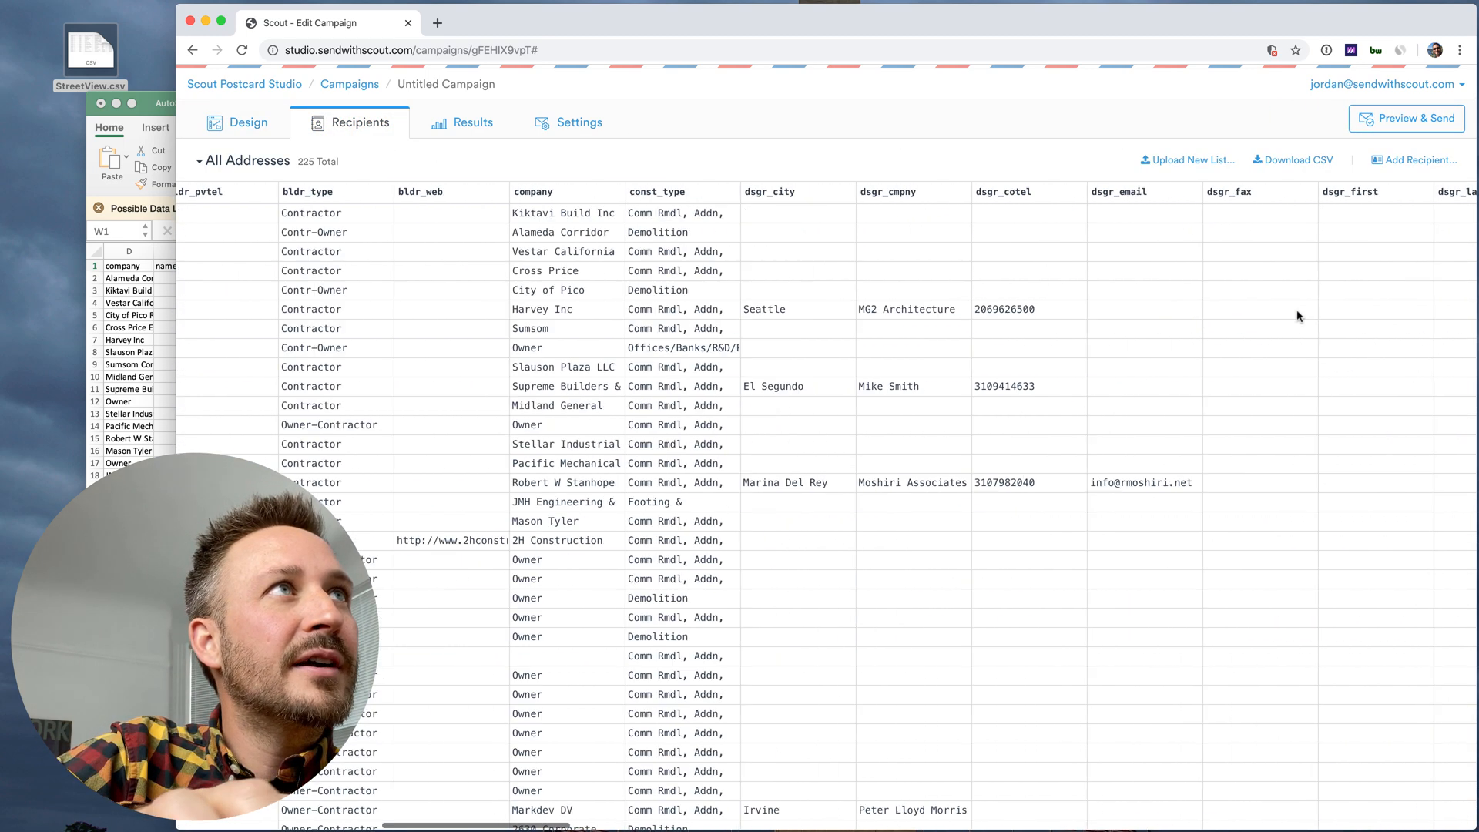
{"action": "scroll", "scroll_direction": "right", "scroll_amount": 3}
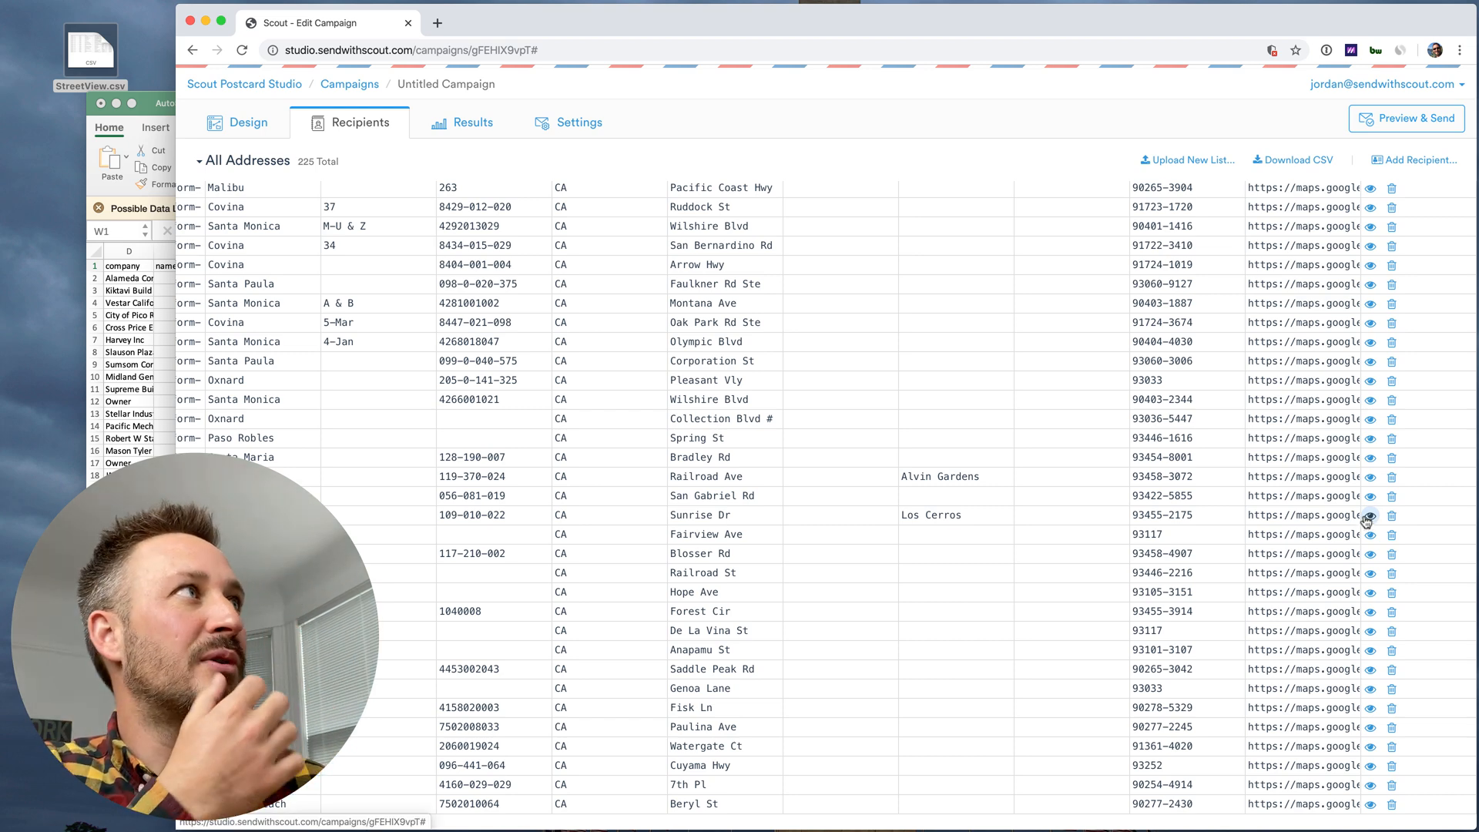
{"action": "left_click", "coordinate": [1406, 118]}
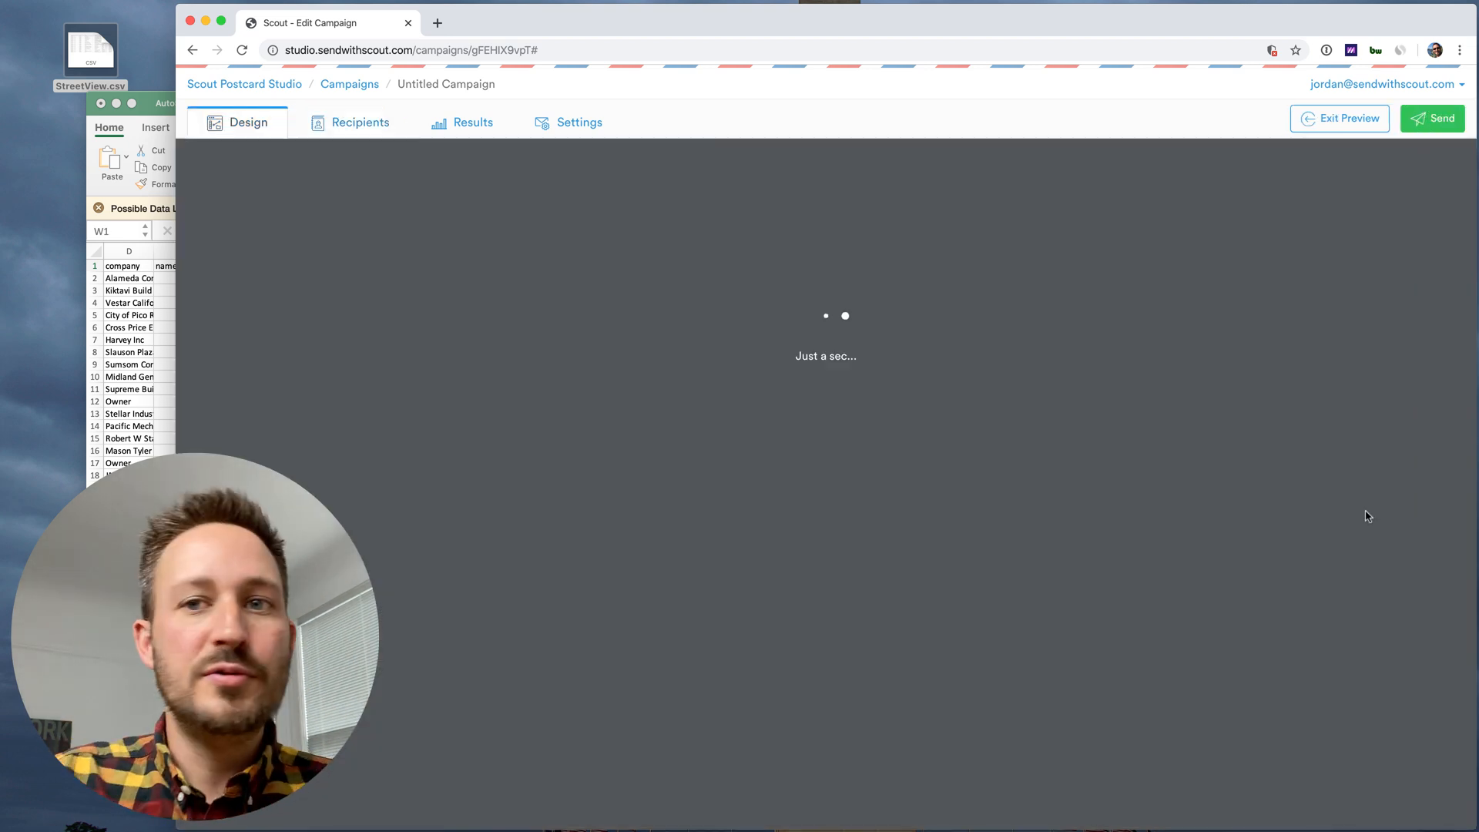